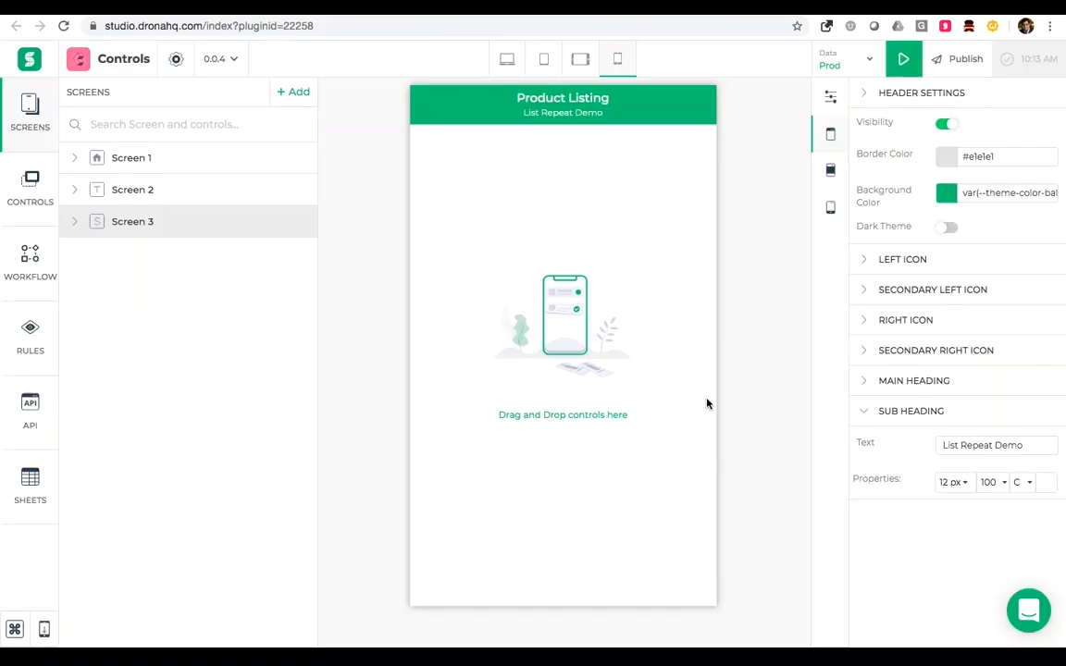
# Step: Show the controls catalogue and search it for 'lis'
pyautogui.click(29, 190)
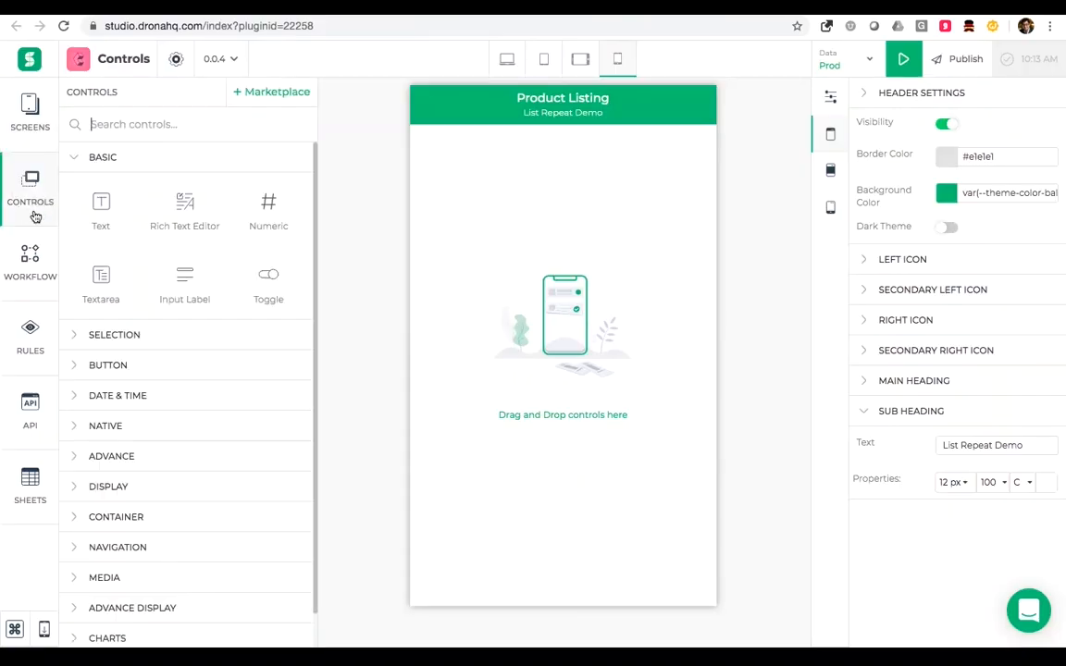
pyautogui.write('lis')
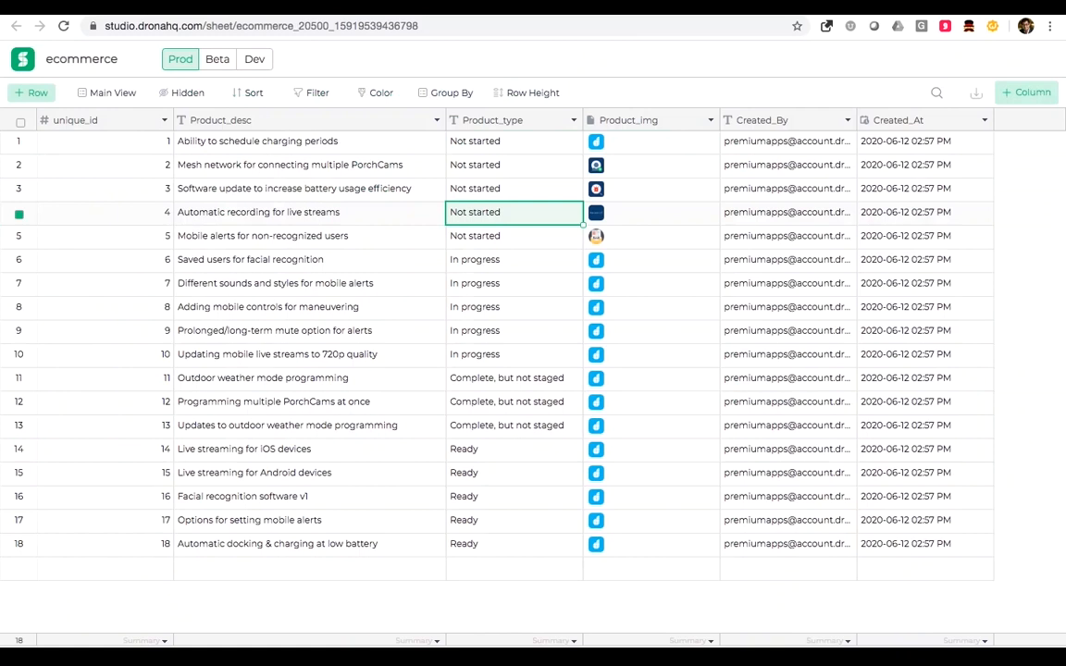
pyautogui.moveTo(247, 133)
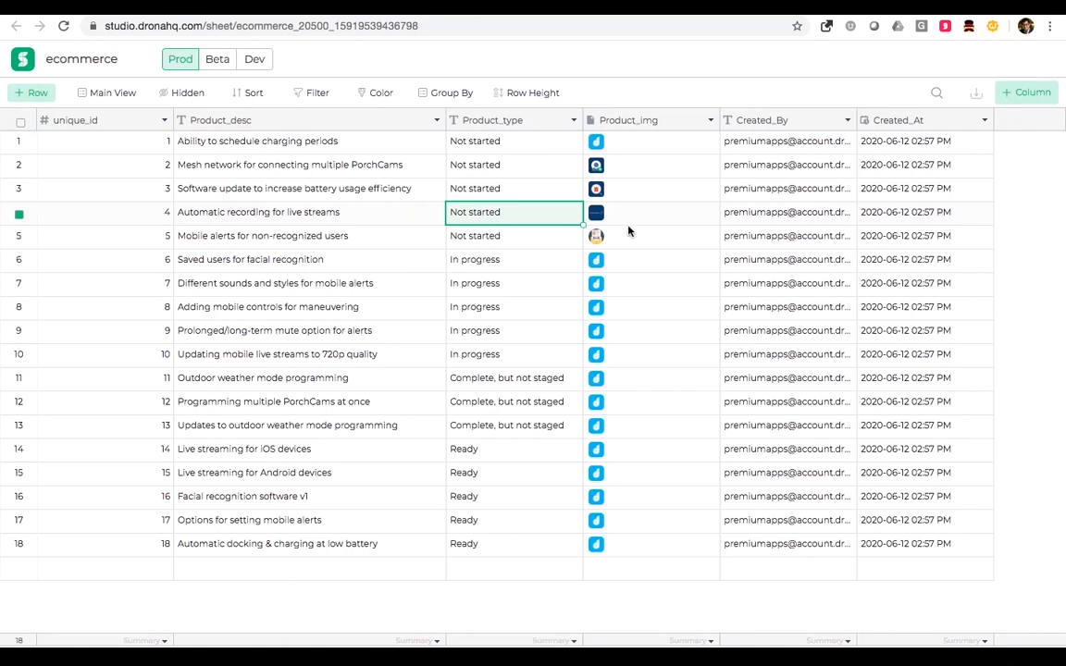
pyautogui.click(648, 235)
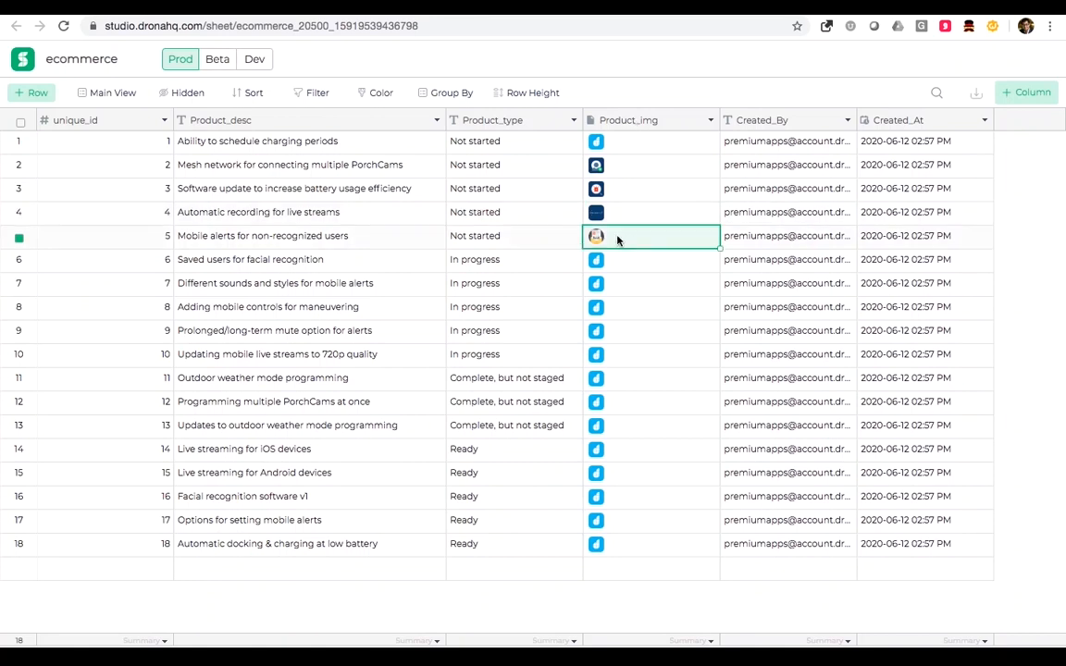
pyautogui.click(309, 235)
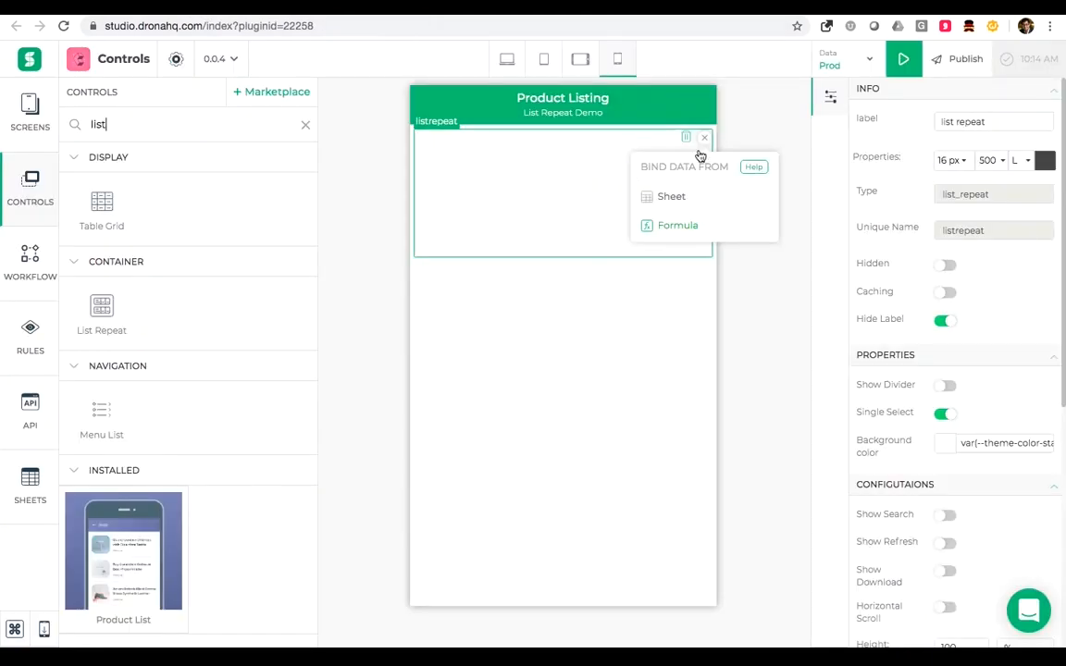
# Step: Bind the list repeat to the ecommerce sheet's columns as its data source
pyautogui.click(497, 243)
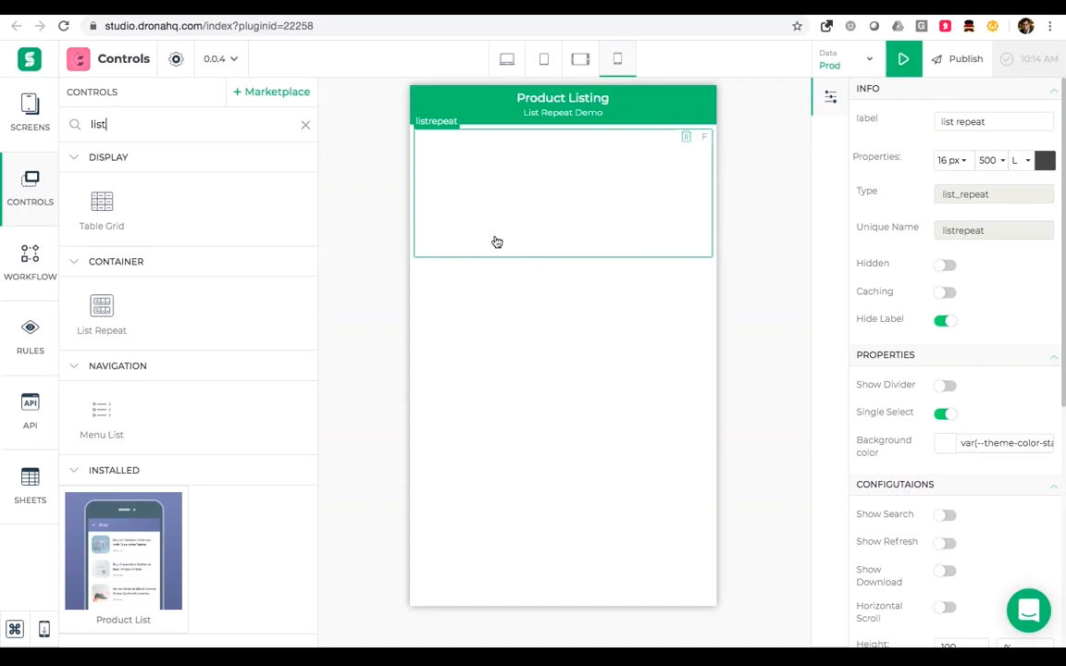
pyautogui.moveTo(549, 220)
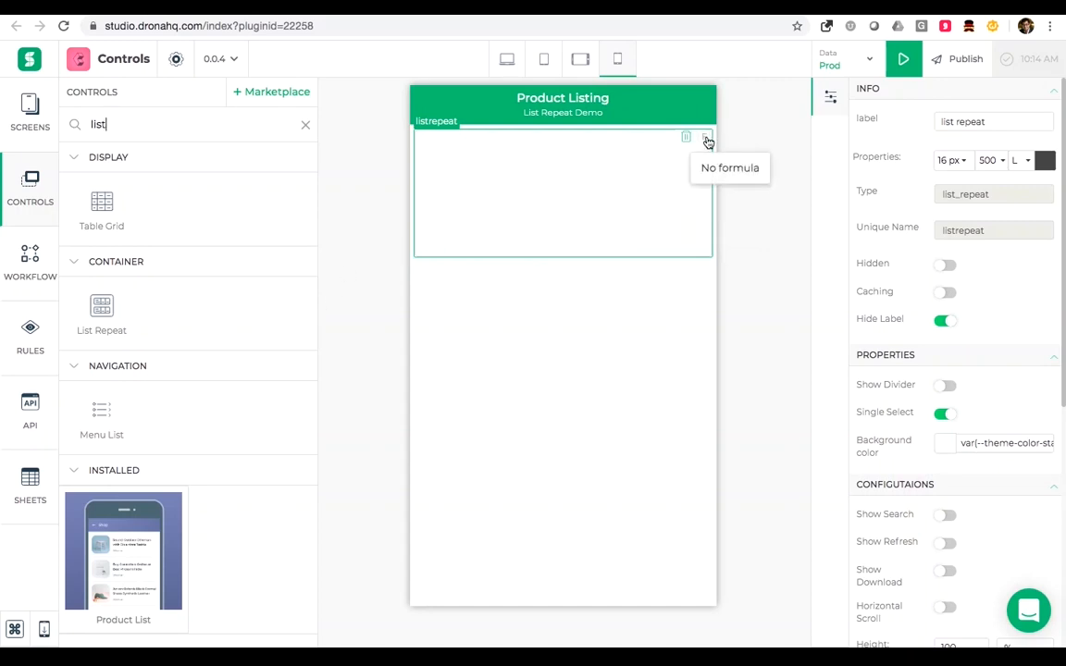
pyautogui.click(707, 137)
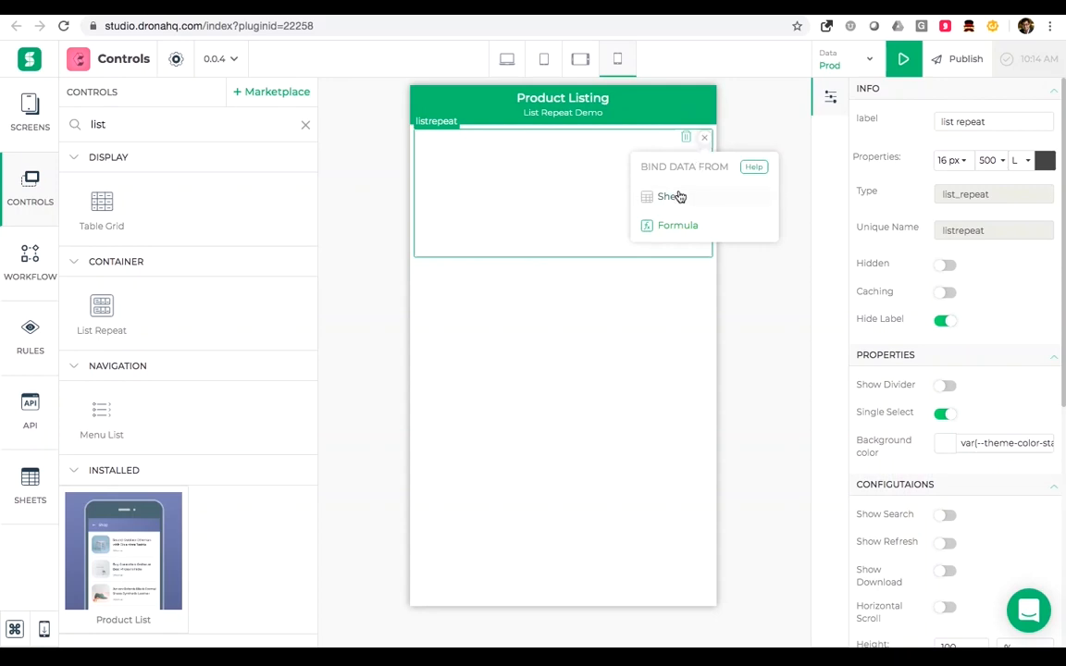
pyautogui.click(671, 196)
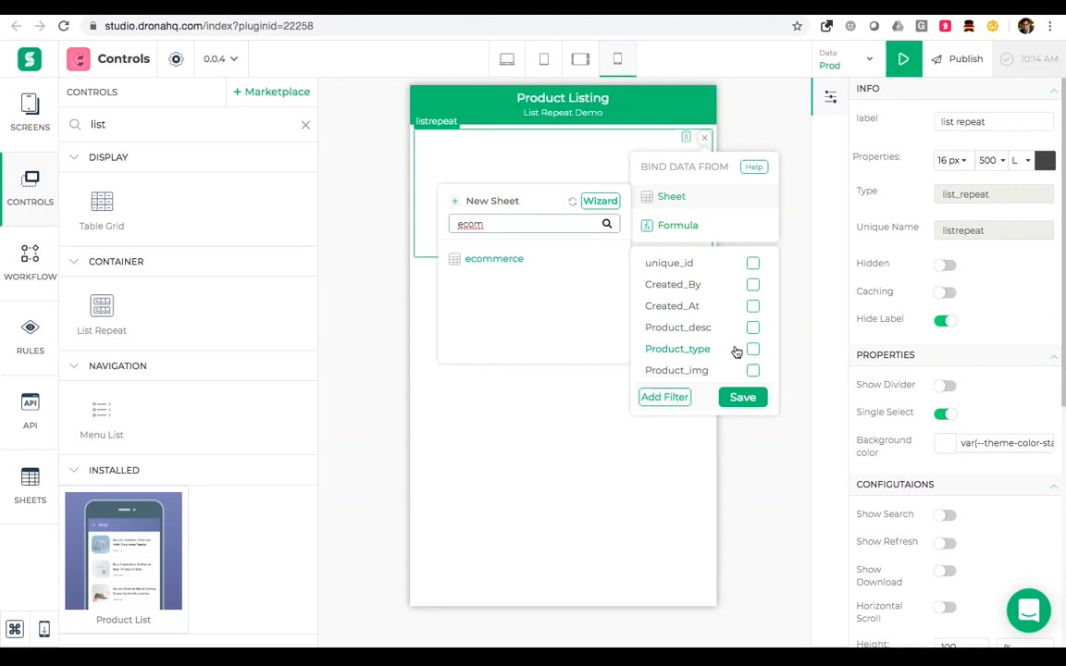
pyautogui.click(753, 349)
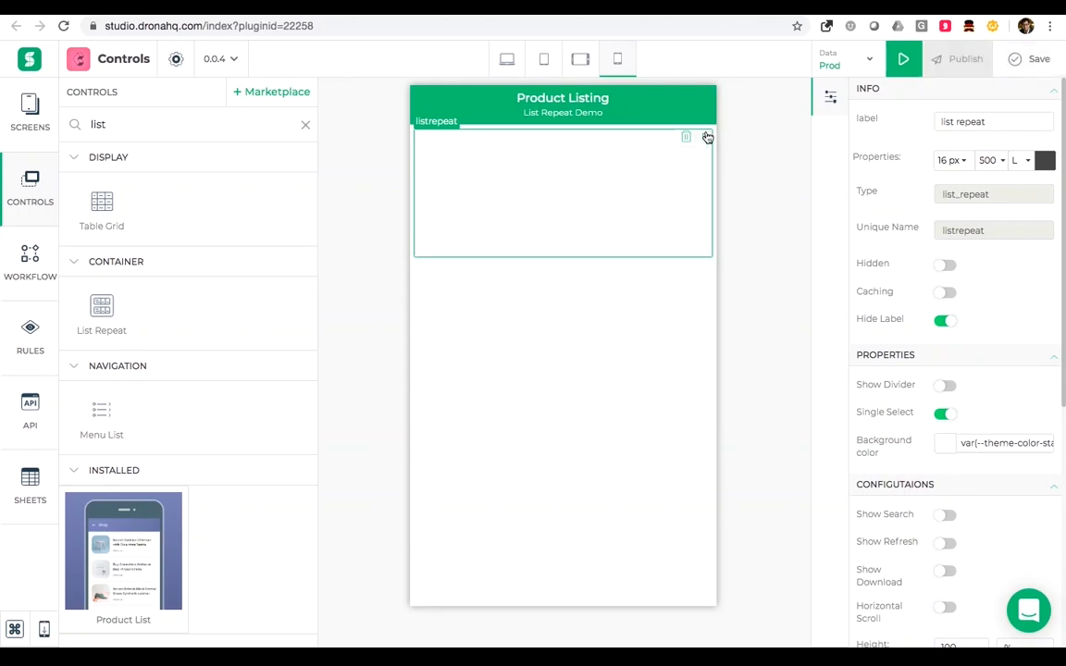
pyautogui.click(708, 137)
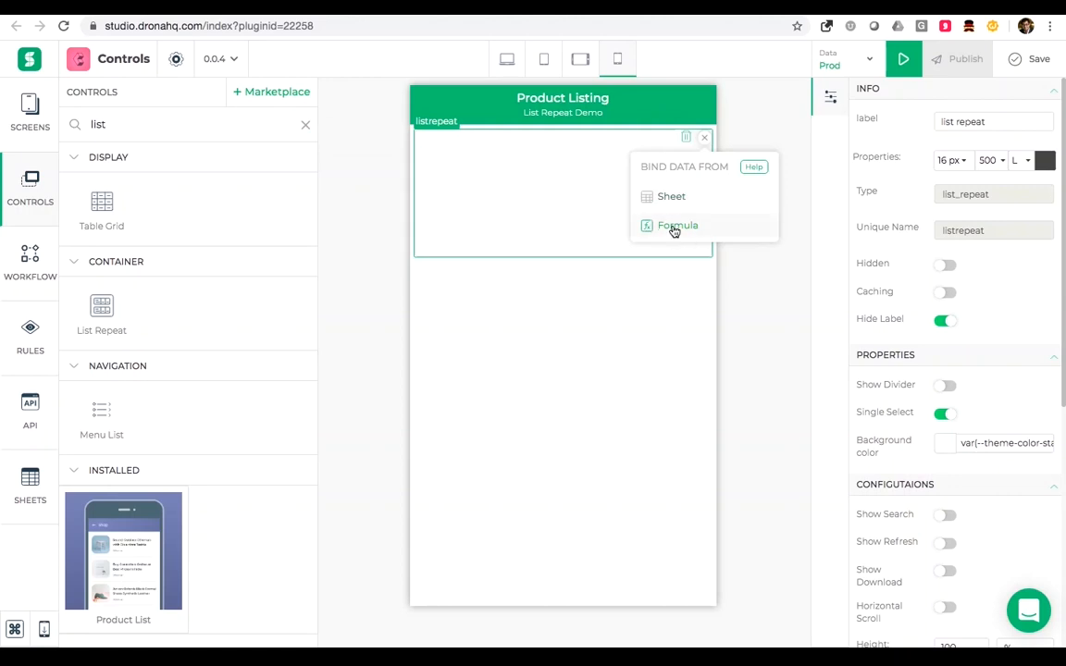
# Step: Bind the list repeat by LOOKUP formula over Product_desc, Product_type and Product_img, and validate
pyautogui.click(678, 225)
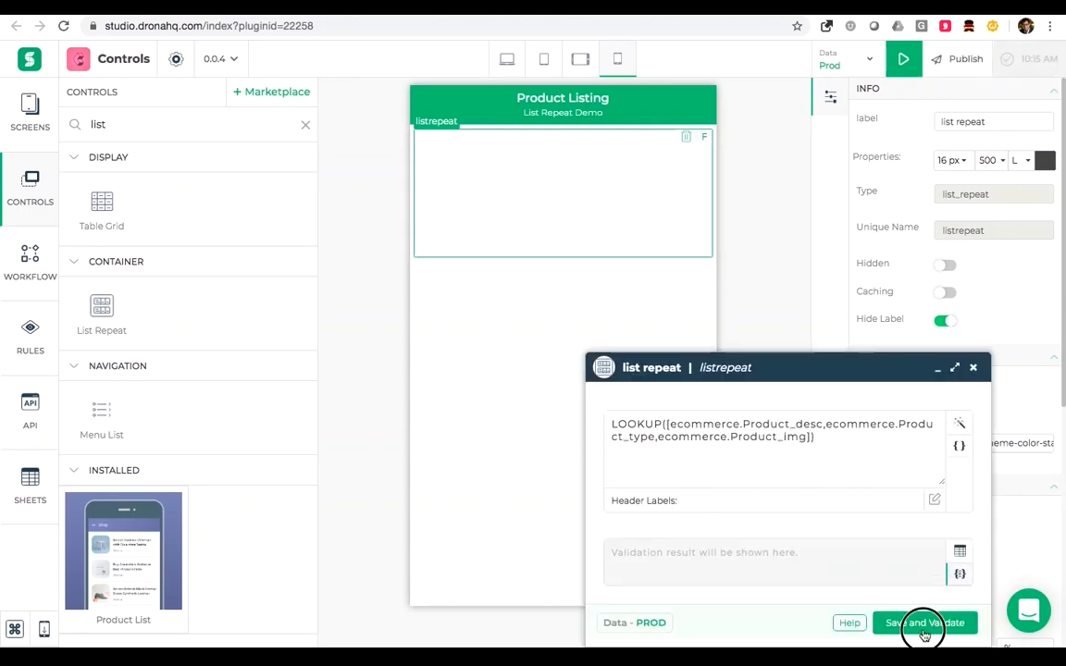
pyautogui.click(923, 623)
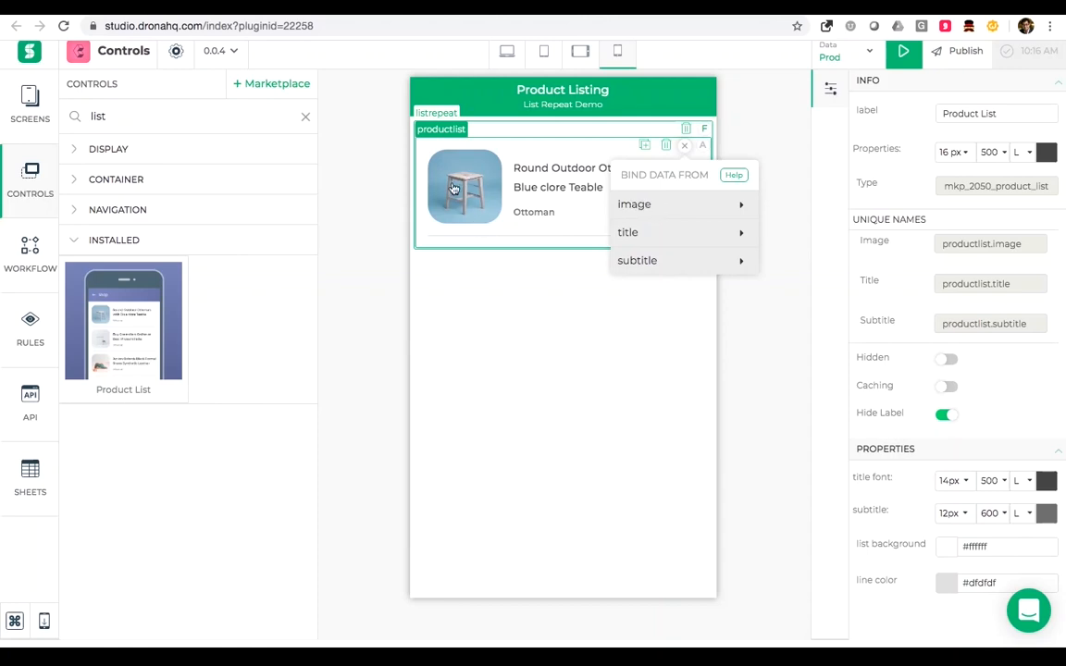
pyautogui.moveTo(651, 257)
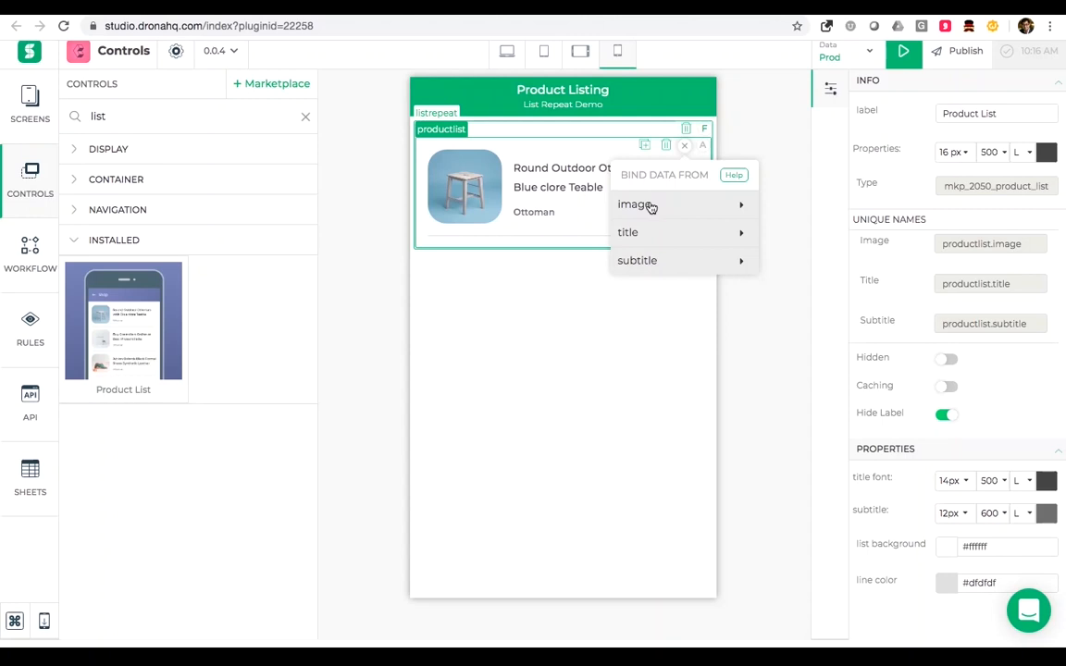
# Step: Bind the Product List card image to the repeat's Product_img column
pyautogui.click(636, 204)
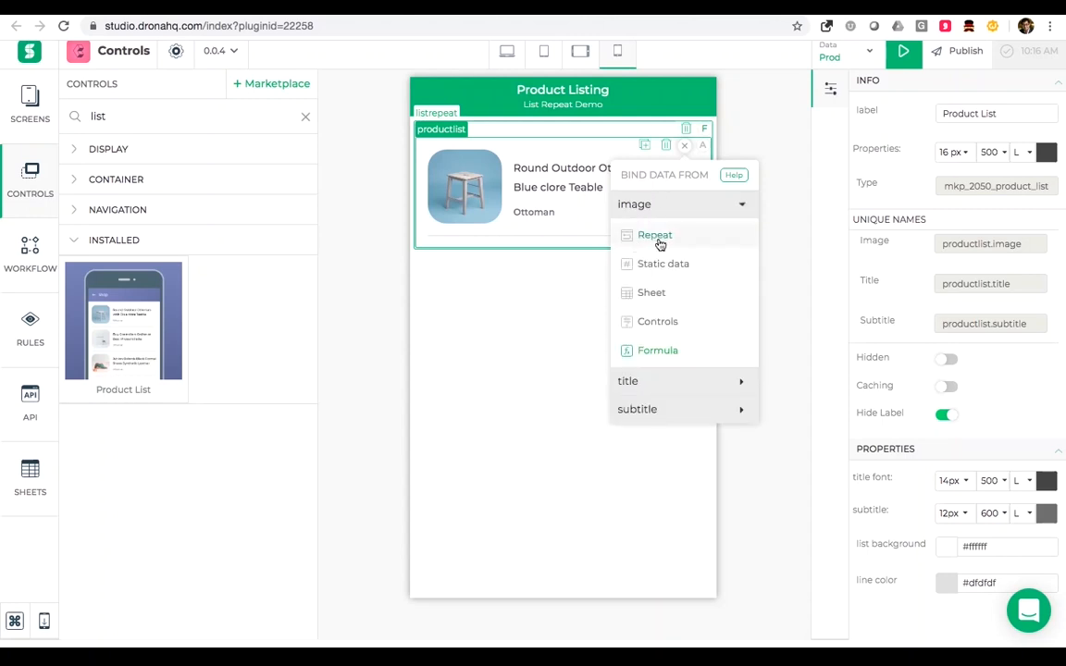
pyautogui.moveTo(436, 145)
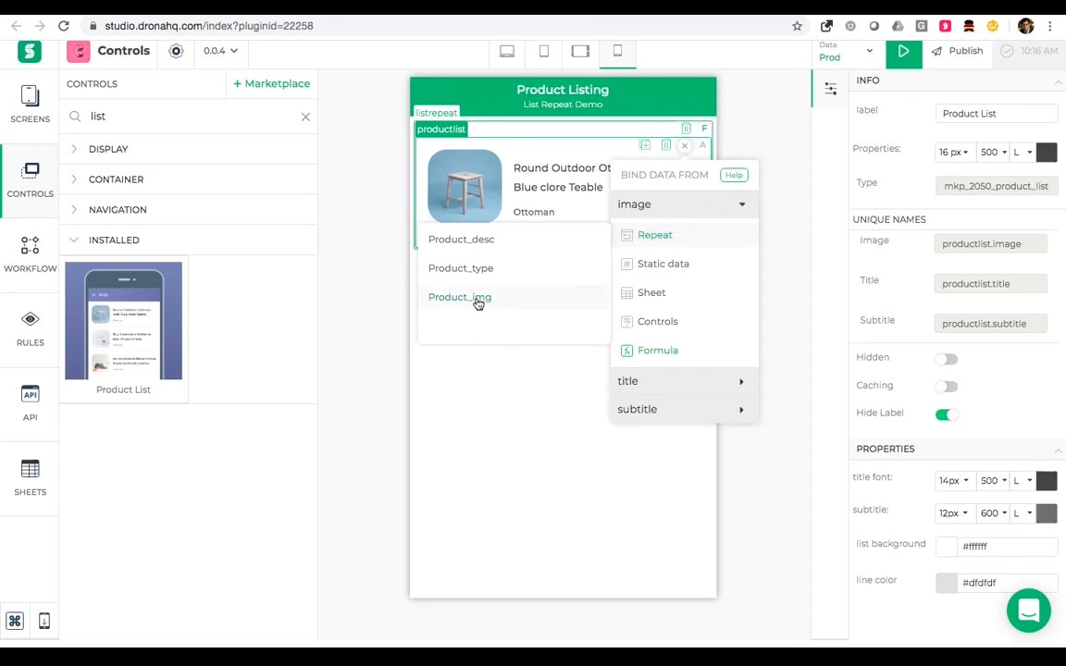
pyautogui.click(480, 298)
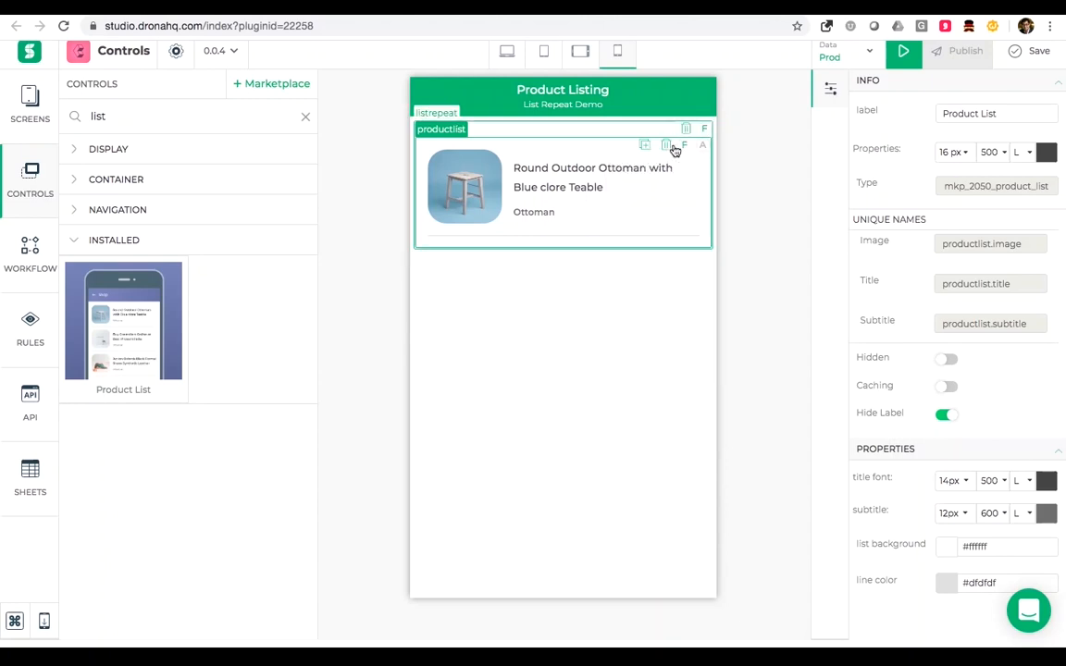
pyautogui.click(666, 145)
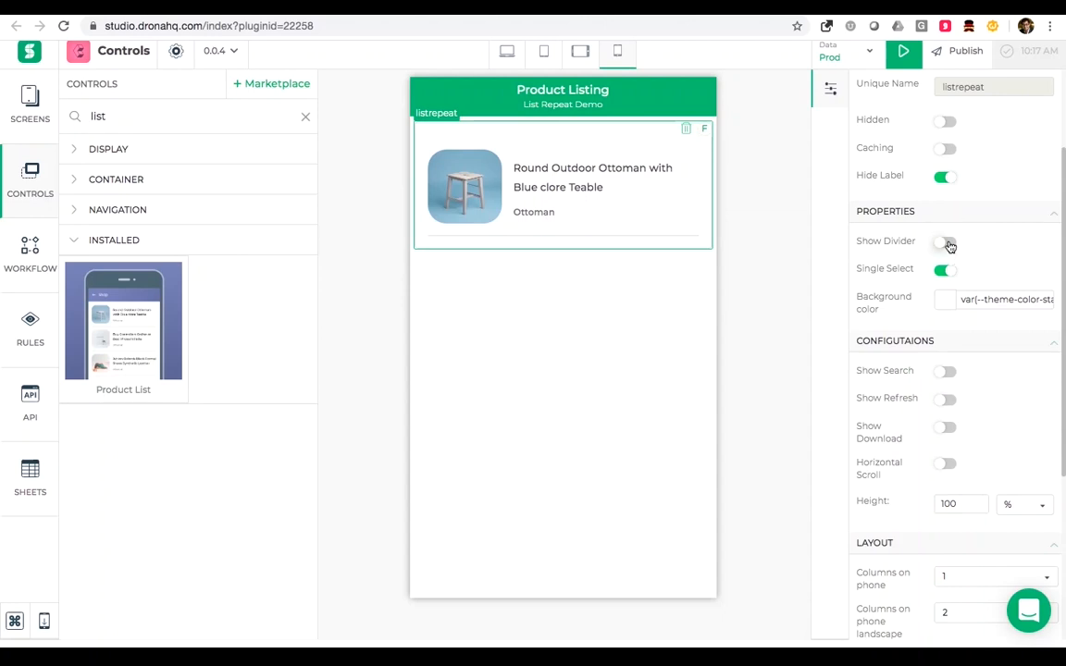
# Step: Turn on Show Divider for the list repeat
pyautogui.click(945, 241)
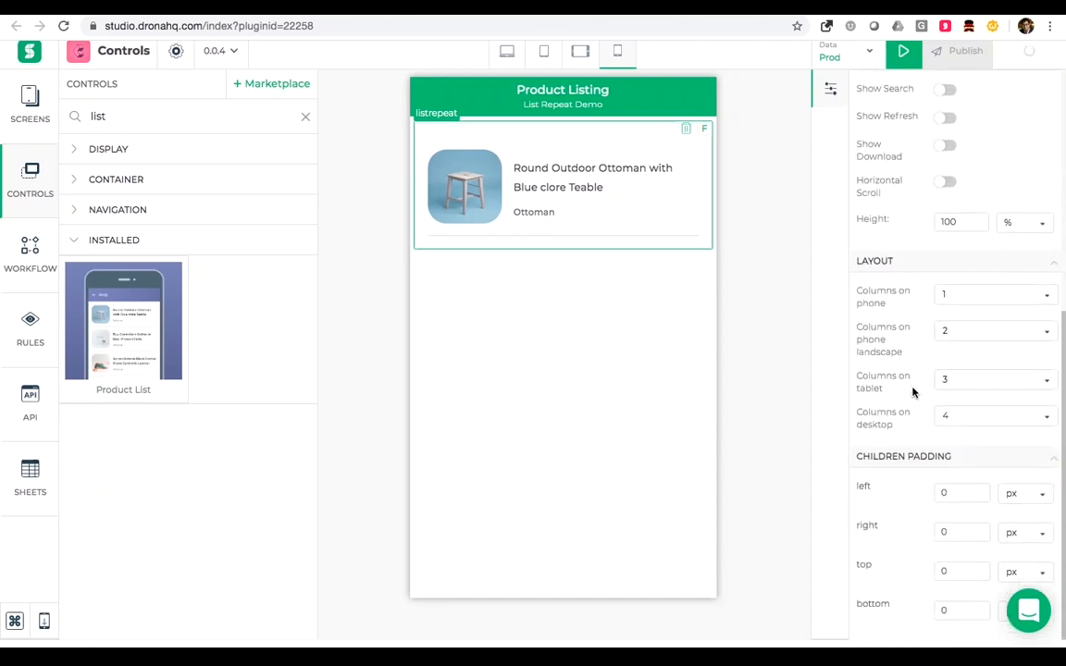
pyautogui.moveTo(900, 396)
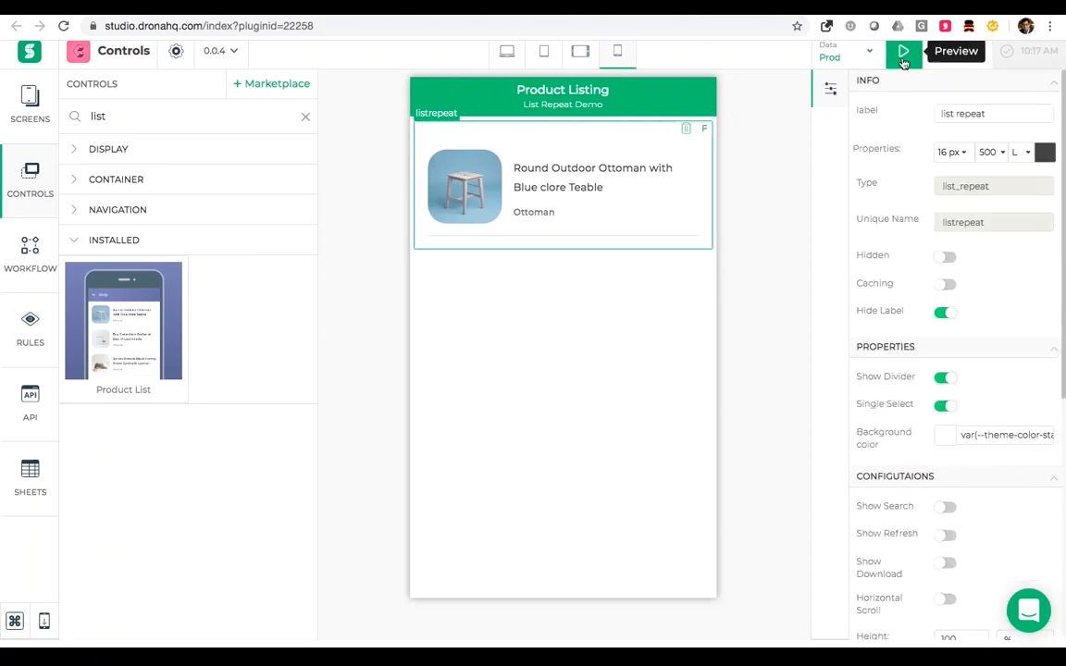
pyautogui.click(903, 51)
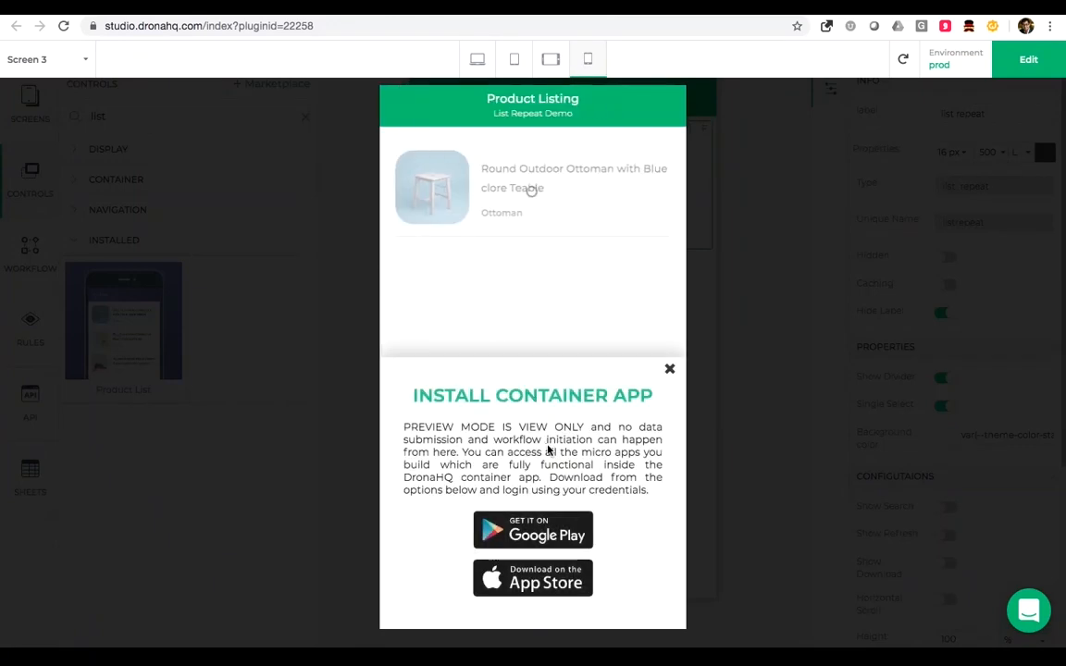
pyautogui.click(669, 368)
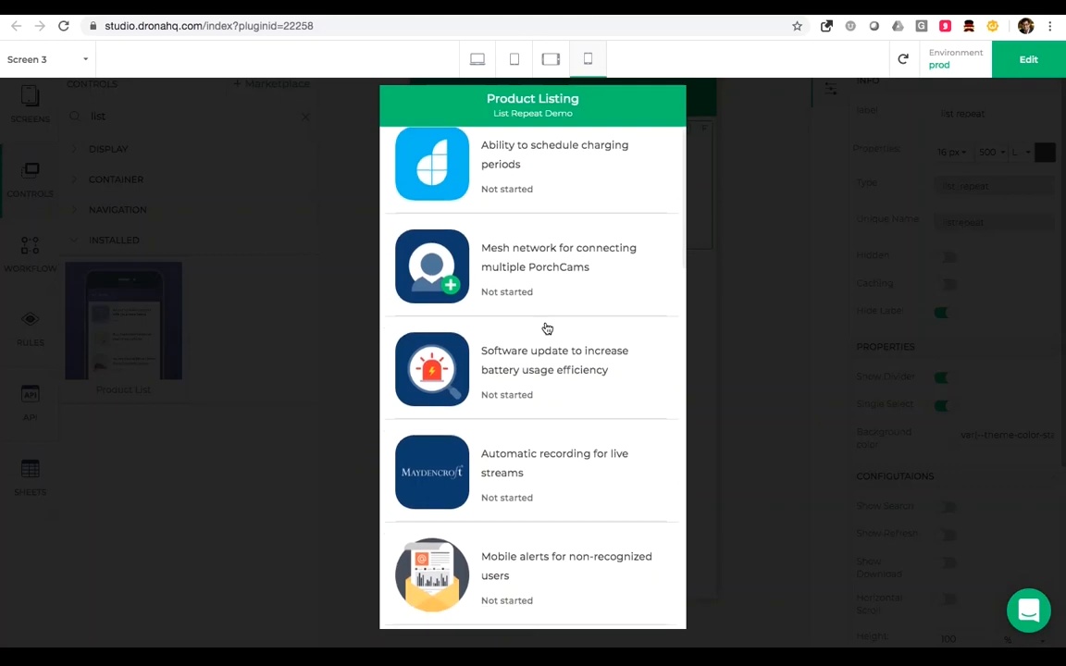
pyautogui.scroll(-3)
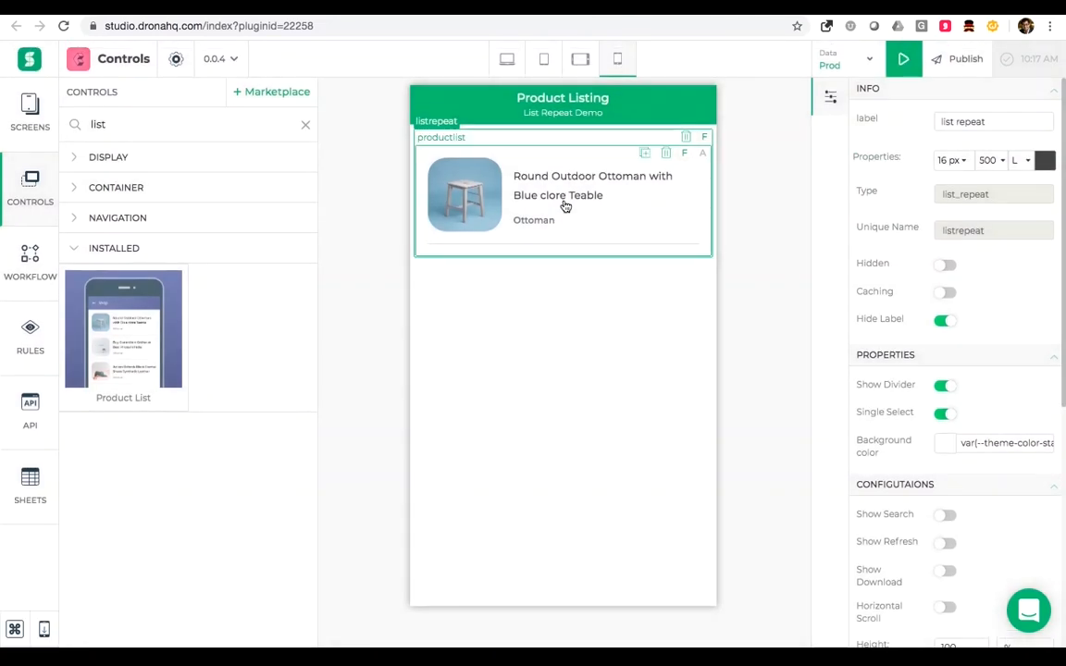
pyautogui.click(272, 92)
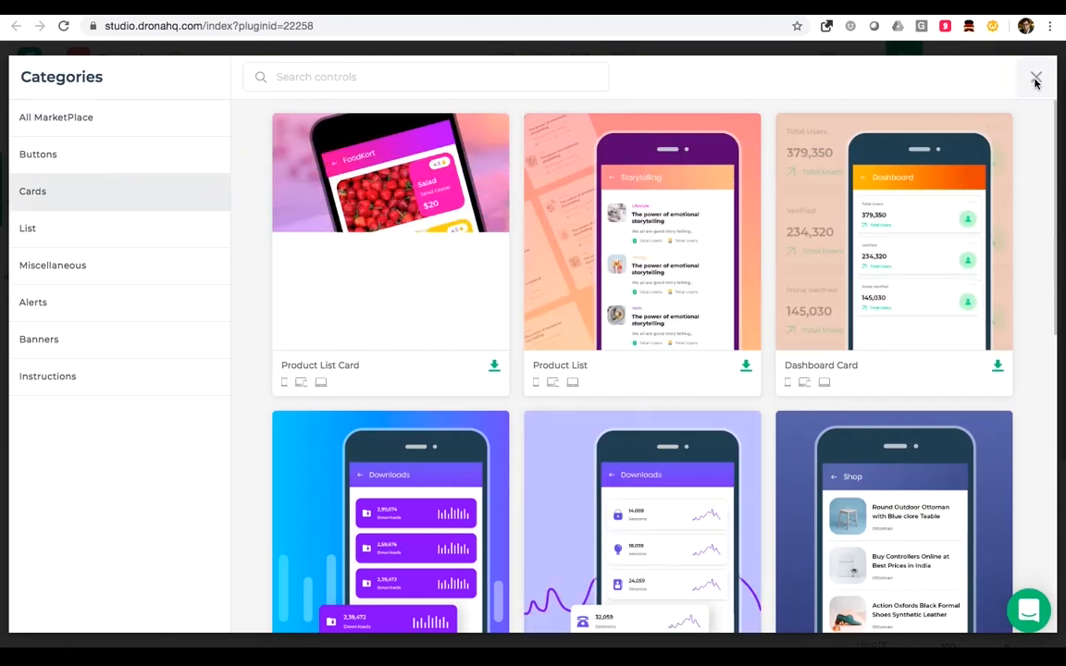
pyautogui.click(1035, 77)
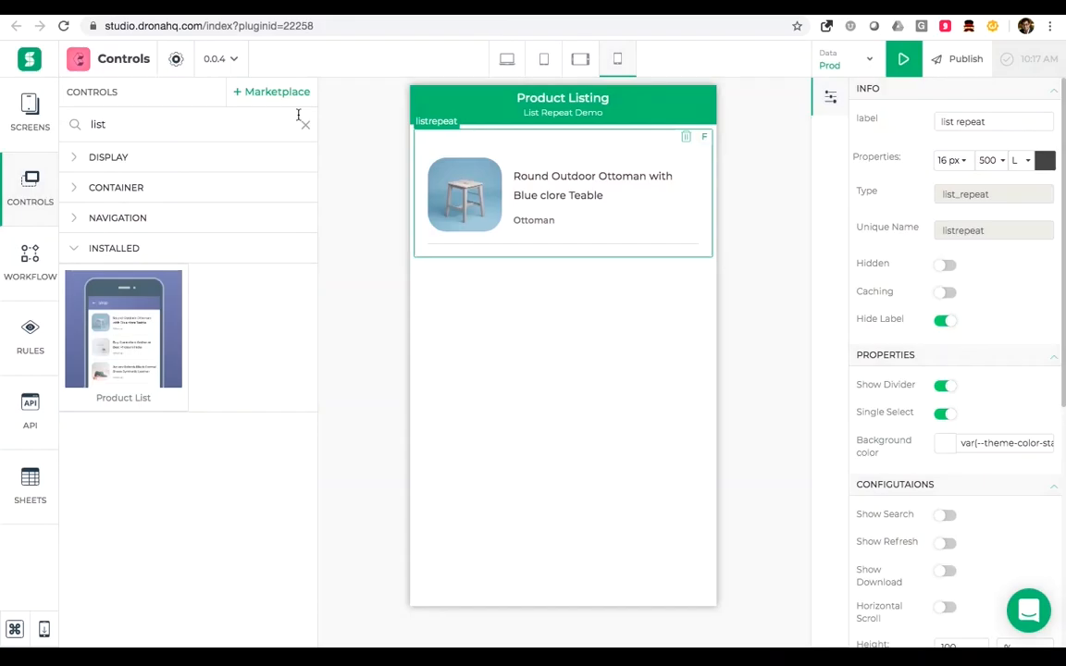